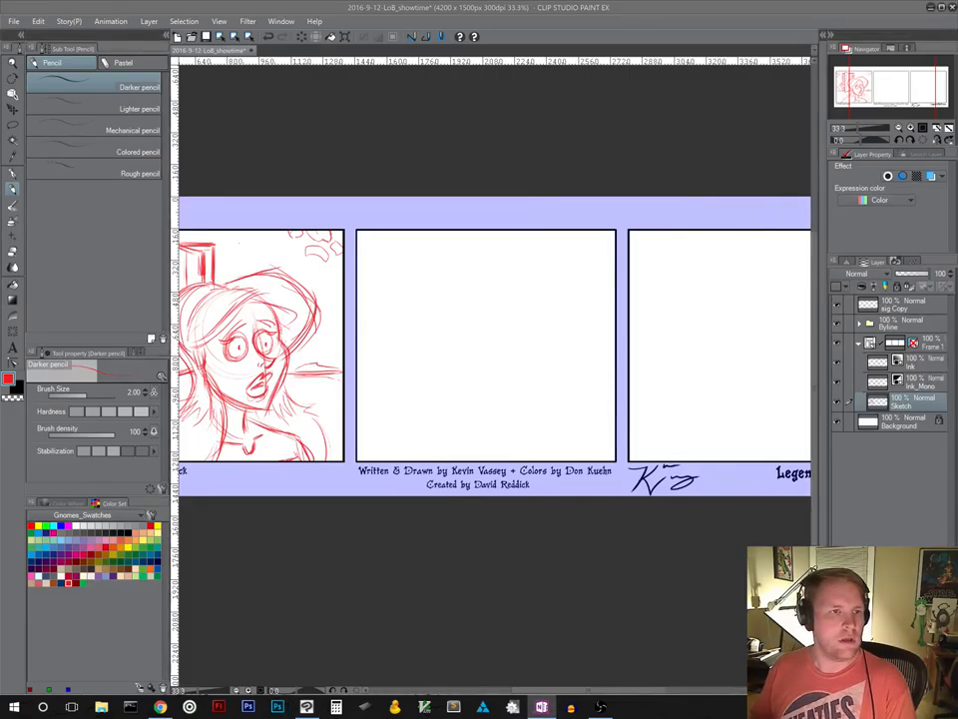
{"action": "mouse_move", "coordinate": [369, 389]}
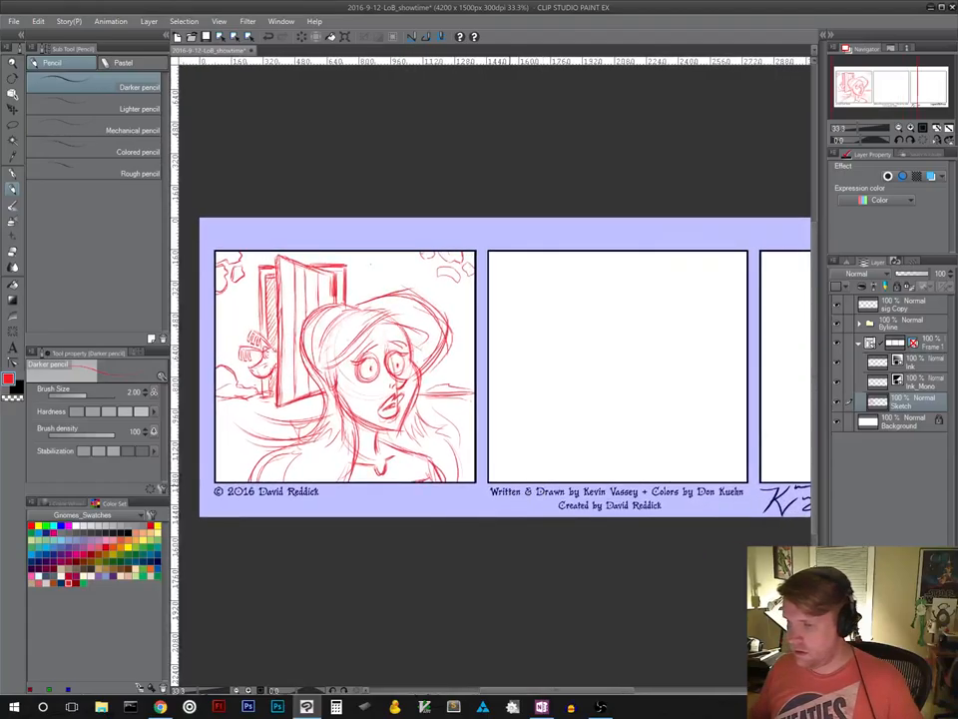
{"action": "mouse_move", "coordinate": [513, 358]}
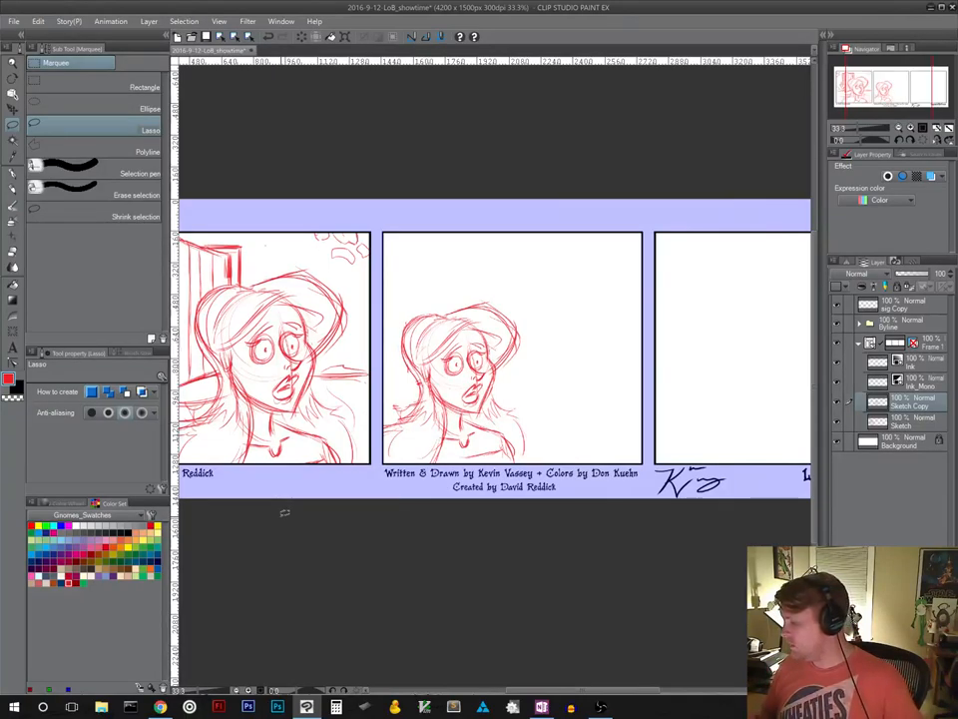
Step: Switch to the Move layer tool to nudge Sketch Copy upward in panel two
{"action": "left_click", "coordinate": [13, 112]}
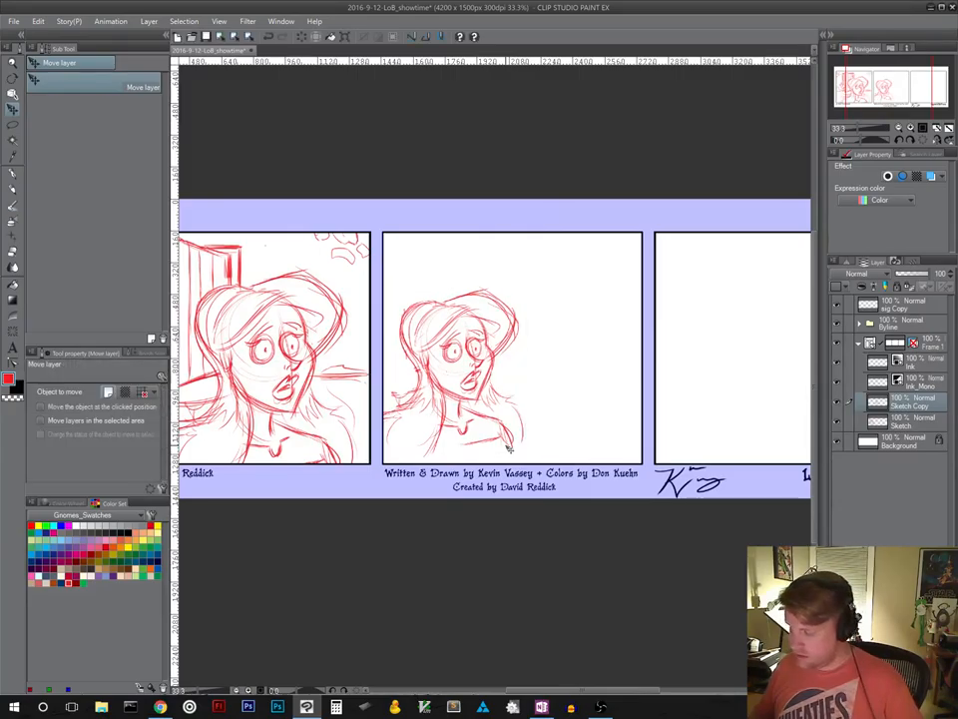
Step: Start a transform on the red sketch in panel two from the Edit menu
{"action": "left_click", "coordinate": [37, 21]}
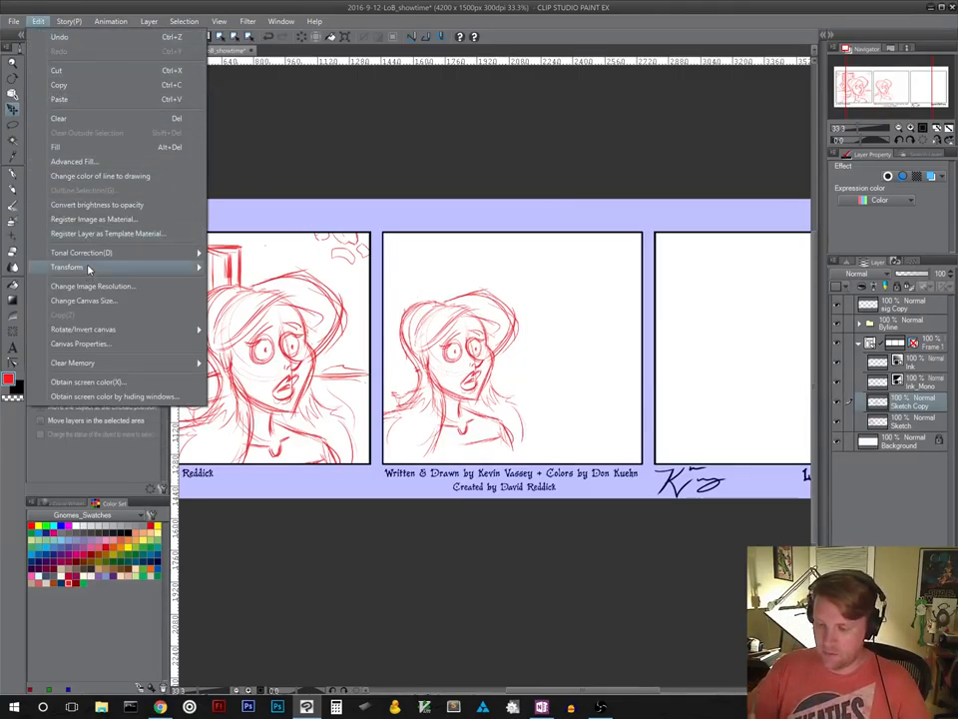
{"action": "left_click", "coordinate": [67, 266]}
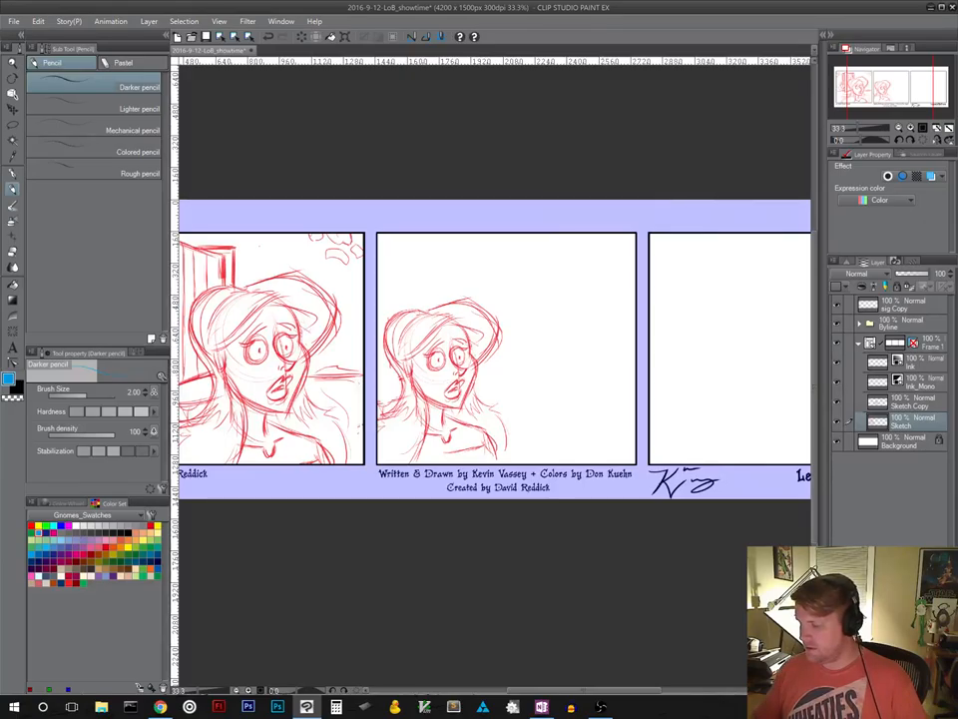
{"action": "mouse_move", "coordinate": [550, 369]}
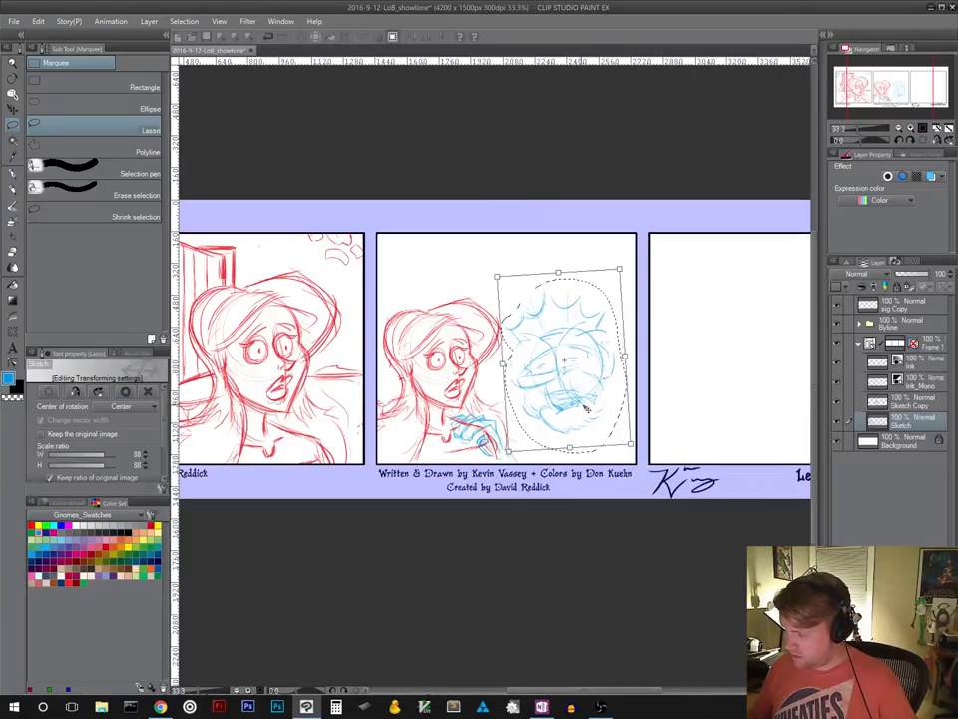
Step: Drag the scaled blue figure sketch further right and down within panel two
{"action": "left_click_drag", "start_coordinate": [564, 365], "coordinate": [569, 360]}
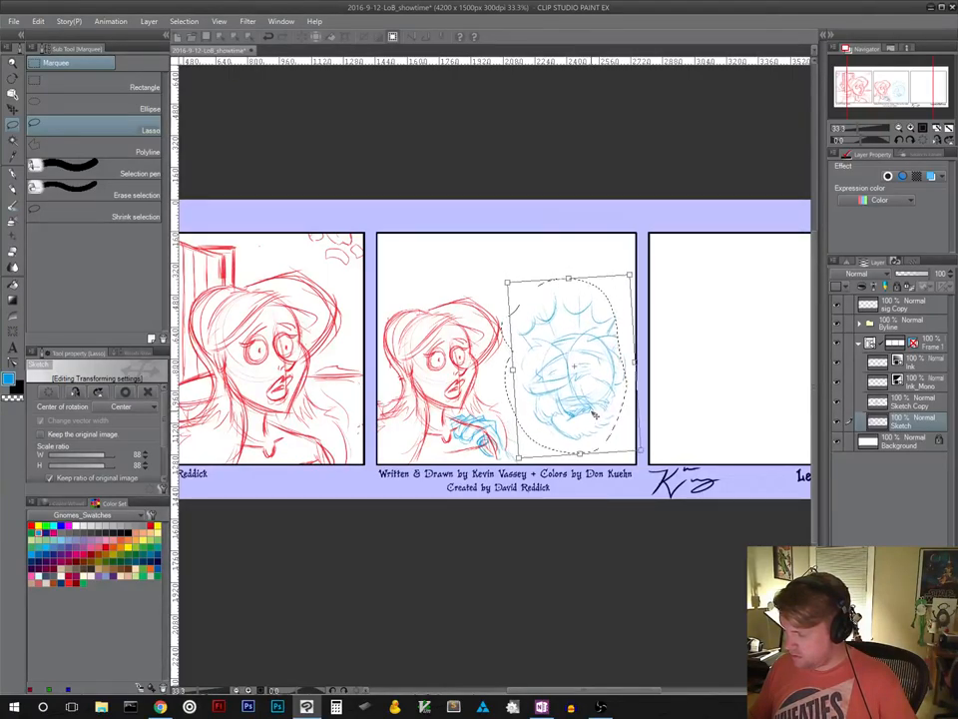
{"action": "left_click_drag", "start_coordinate": [569, 379], "coordinate": [569, 349]}
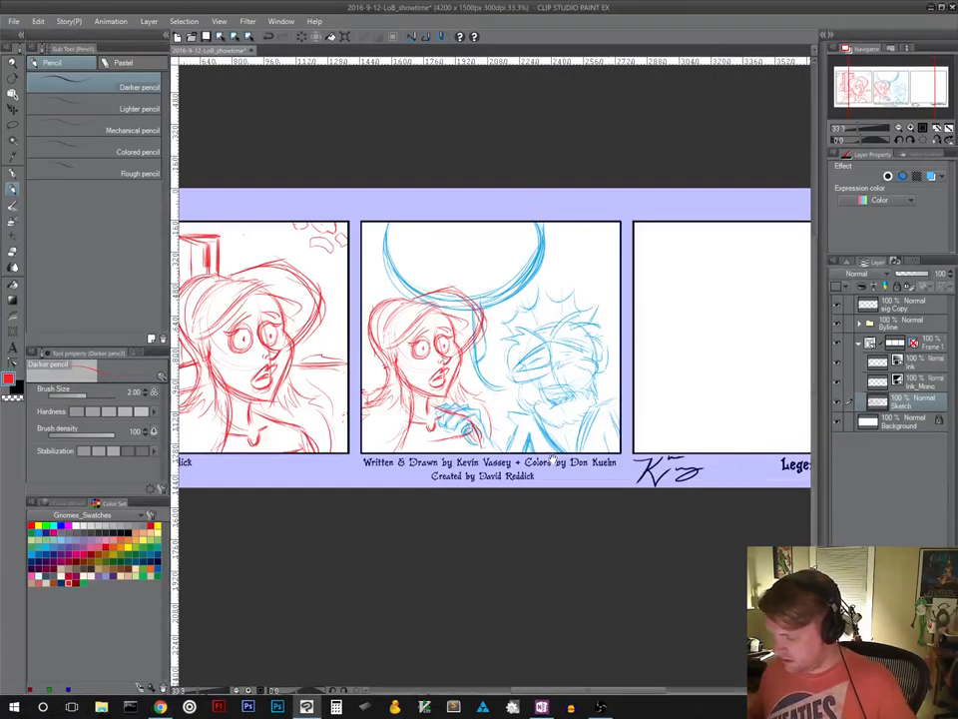
{"action": "scroll", "scroll_direction": "down", "scroll_amount": 3}
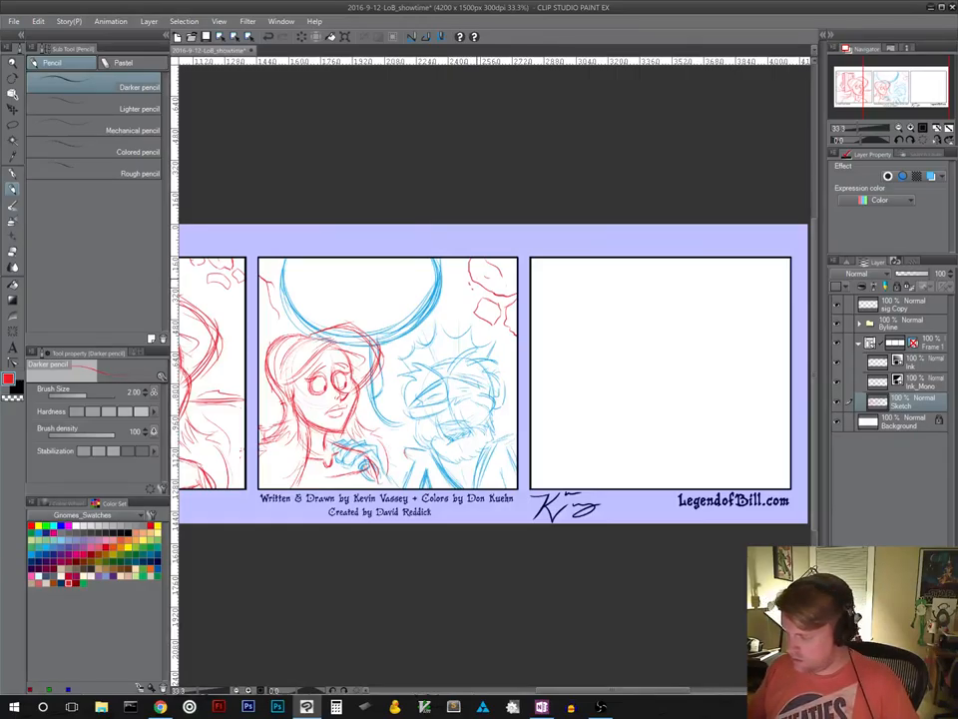
{"action": "mouse_move", "coordinate": [569, 396]}
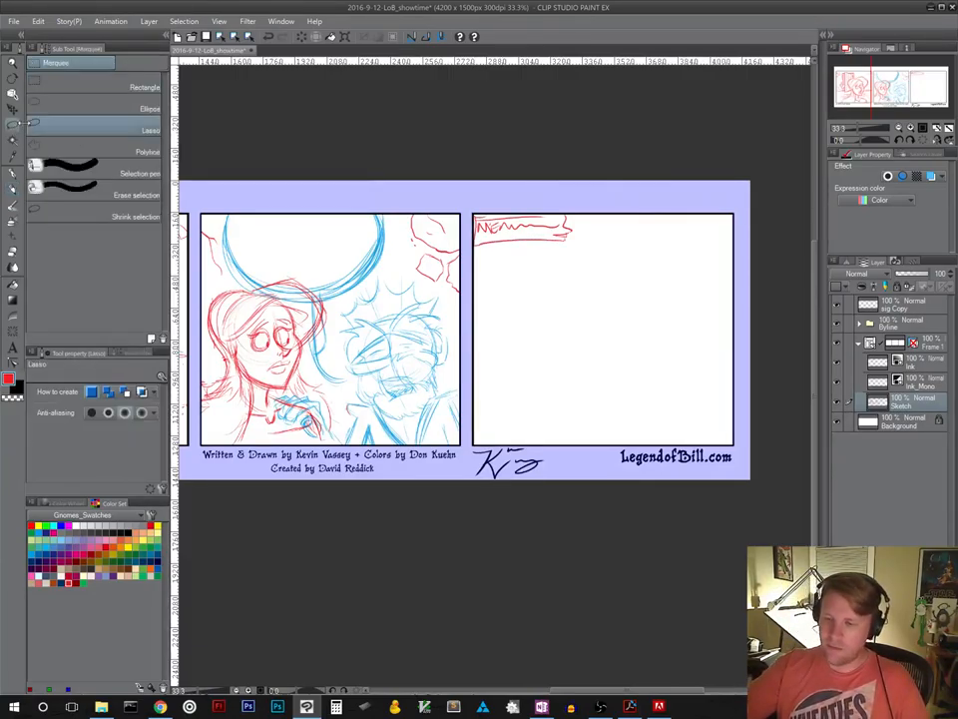
Step: Lasso around the red scribble at the top of panel three
{"action": "left_click_drag", "start_coordinate": [474, 209], "coordinate": [574, 255]}
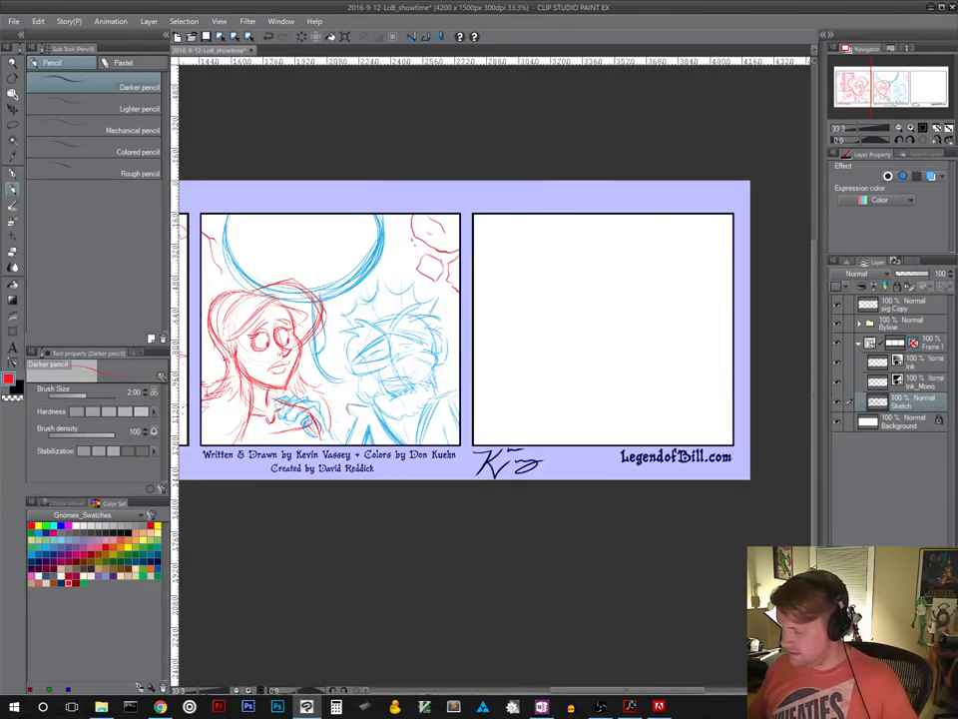
Step: Rough out the pointy-eared villain's head in red pencil in panel three
{"action": "left_click_drag", "start_coordinate": [559, 379], "coordinate": [519, 419]}
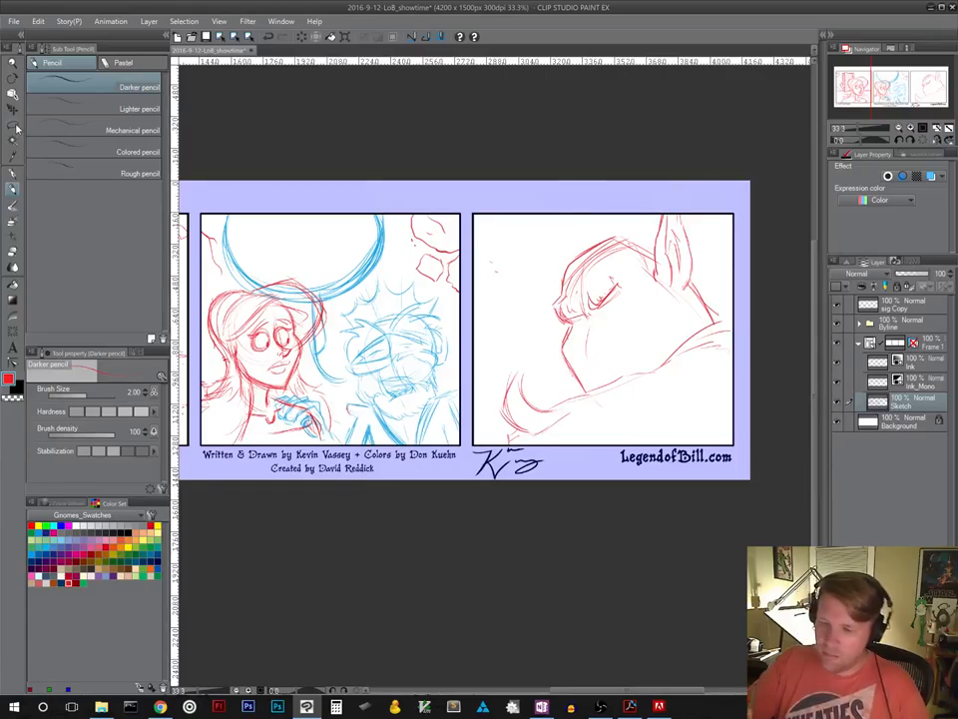
Step: Lasso the villain's ear in panel three and rotate it to a new angle
{"action": "left_click", "coordinate": [13, 95]}
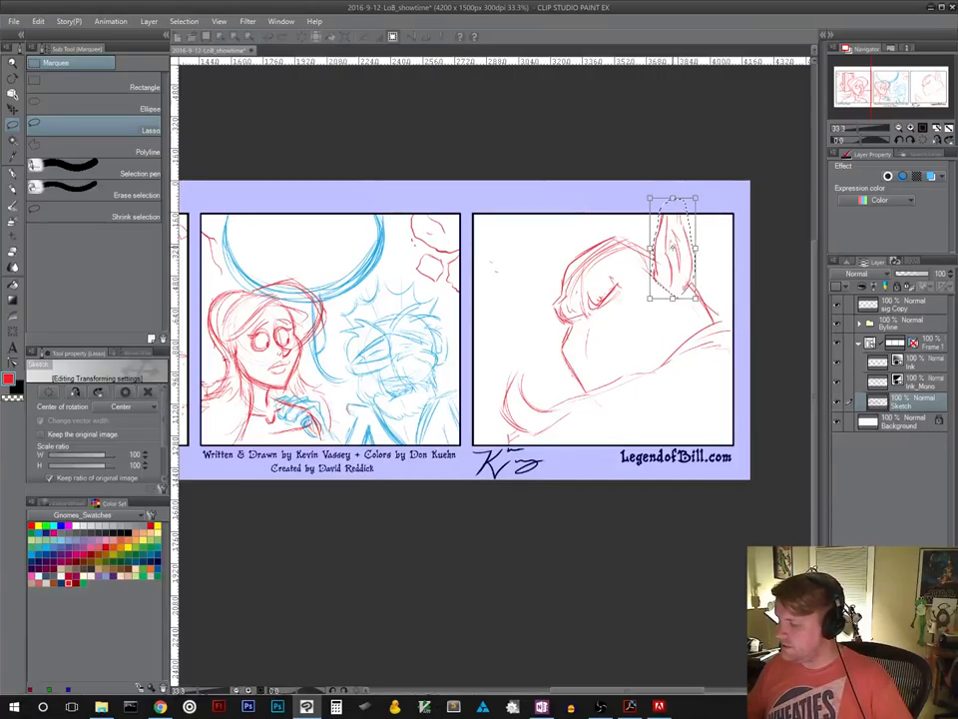
{"action": "left_click", "coordinate": [130, 407]}
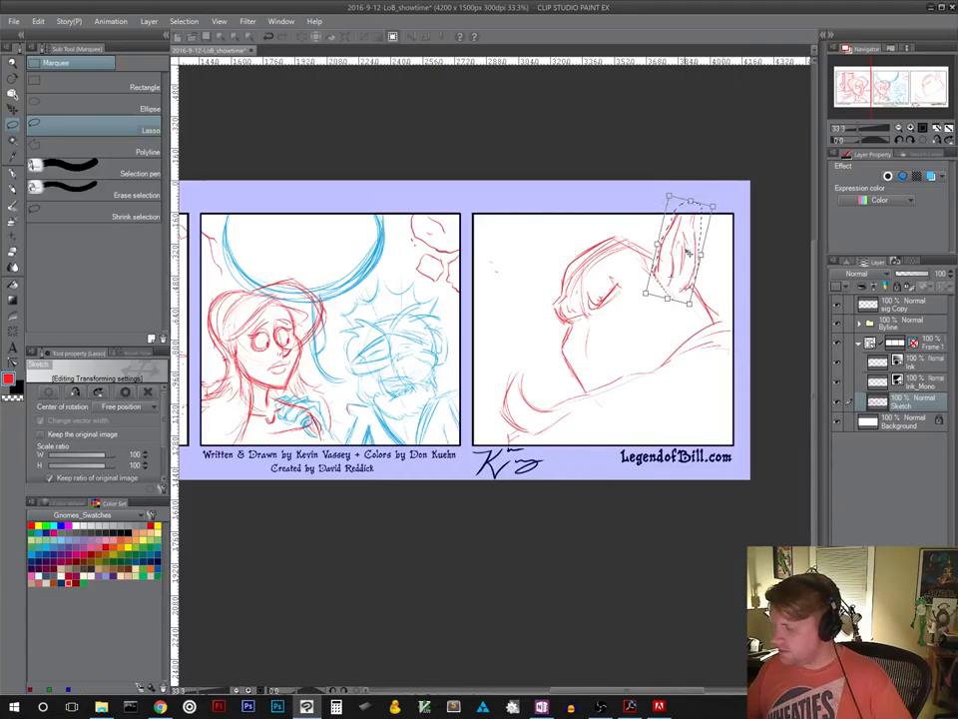
{"action": "left_click_drag", "start_coordinate": [689, 229], "coordinate": [679, 249]}
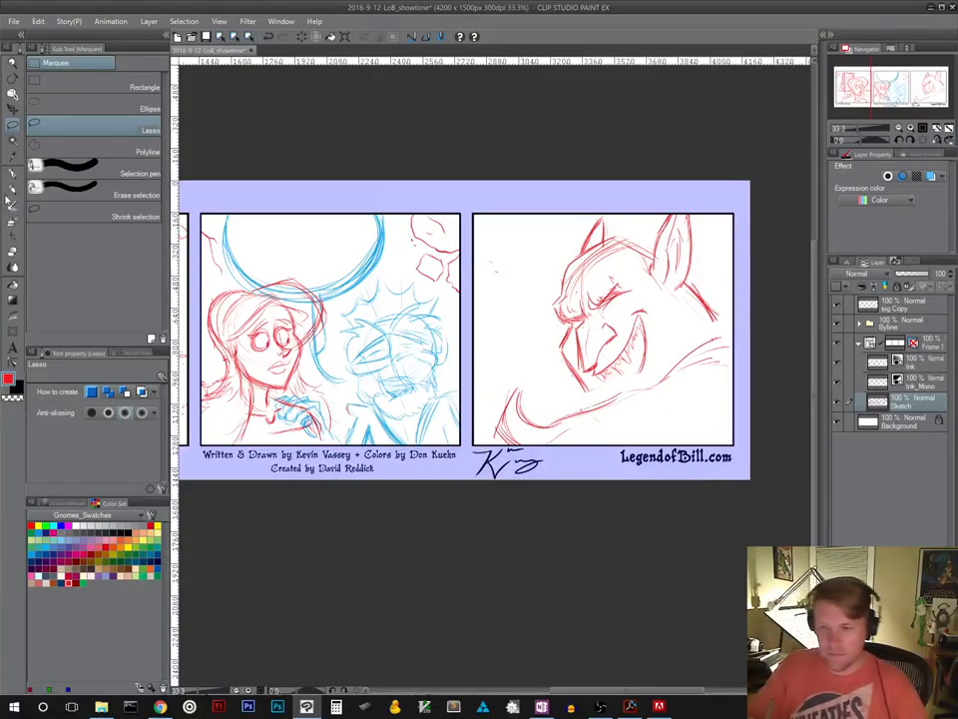
Step: Switch back to the pencil to continue sketching the villain's face
{"action": "left_click", "coordinate": [14, 193]}
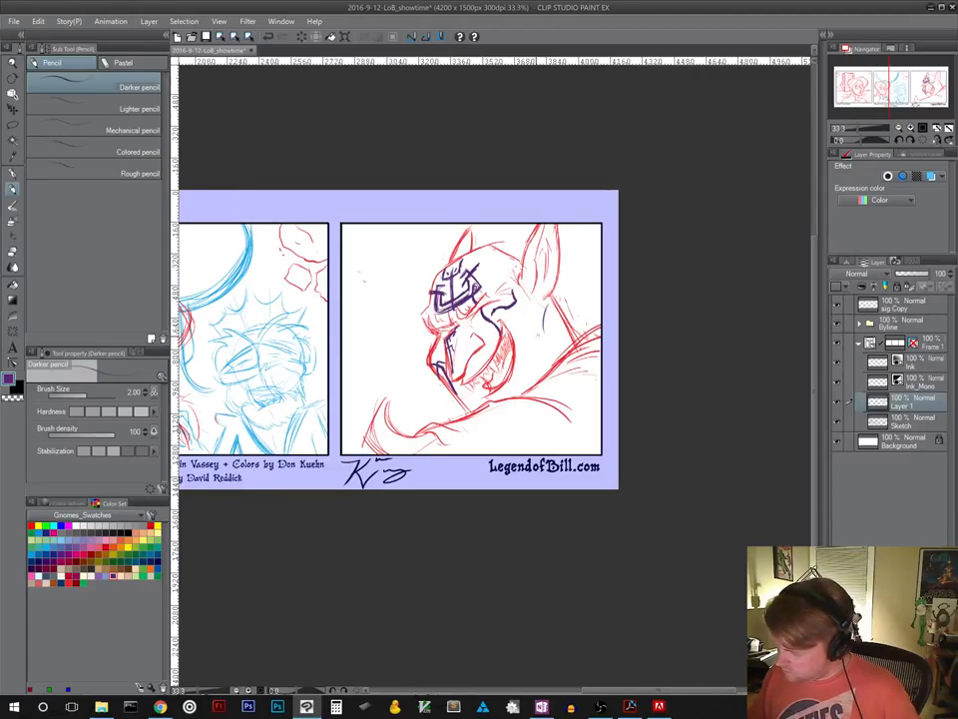
Step: Draw purple tattoo markings on the elf's face, reaching the far shoulder
{"action": "left_click", "coordinate": [536, 335]}
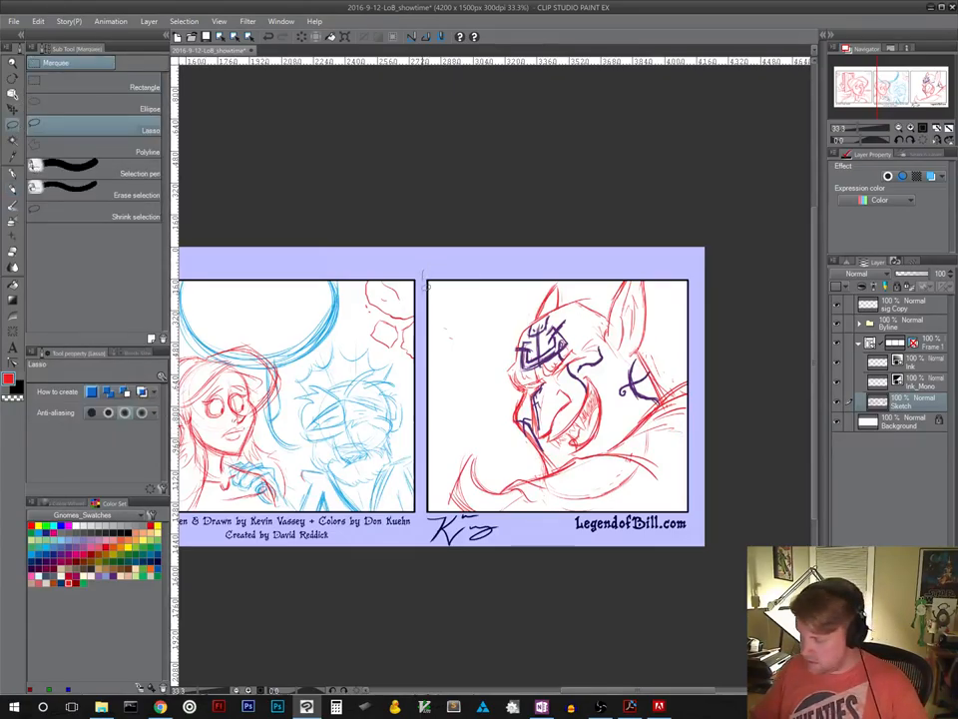
Step: Lasso around panel three and the signature area beneath it
{"action": "left_click_drag", "start_coordinate": [425, 284], "coordinate": [699, 554]}
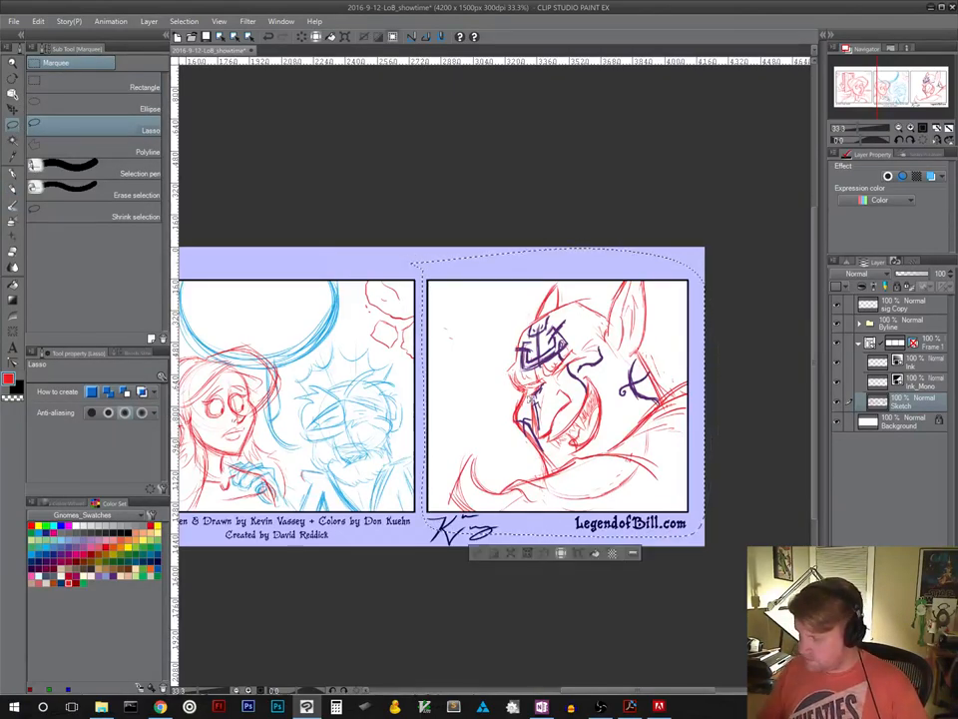